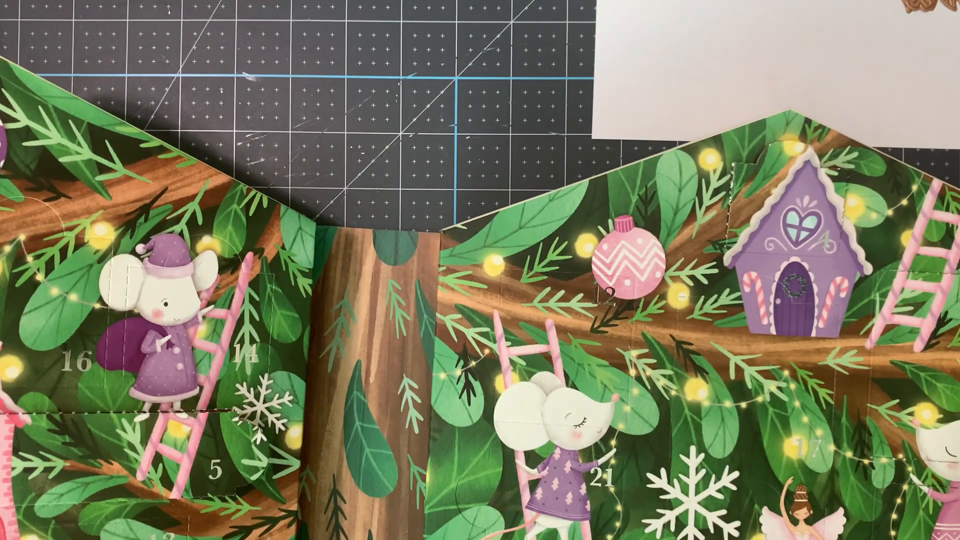
mouse_move(581, 398)
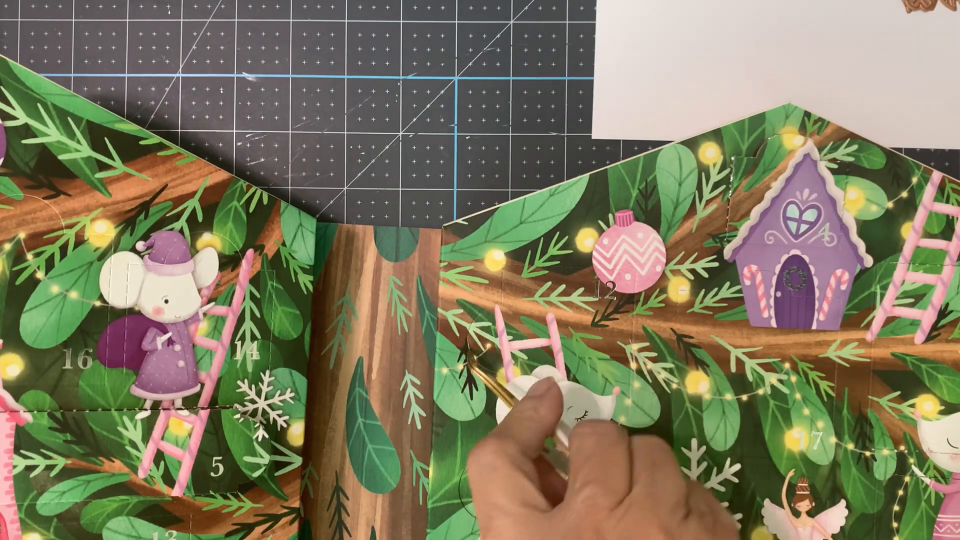